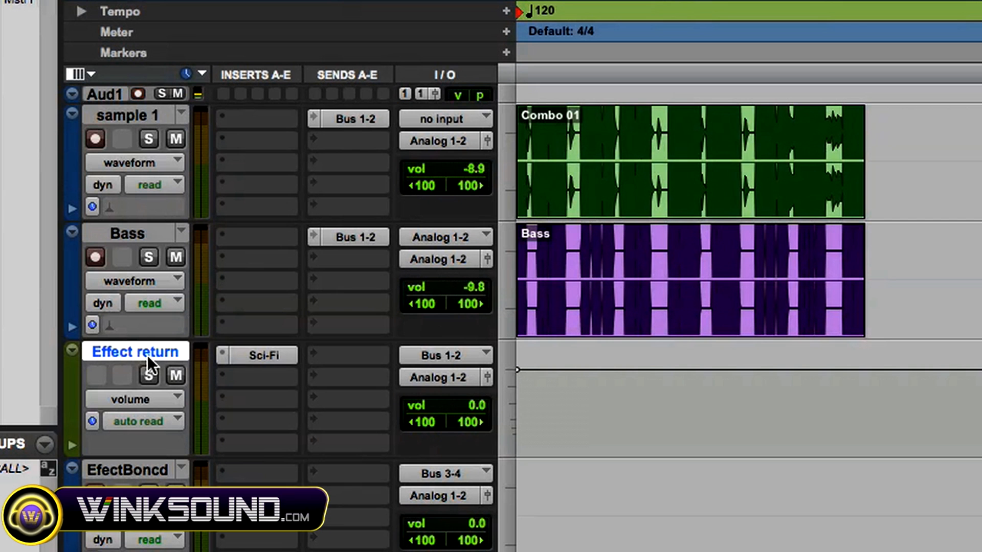
pyautogui.moveTo(330, 142)
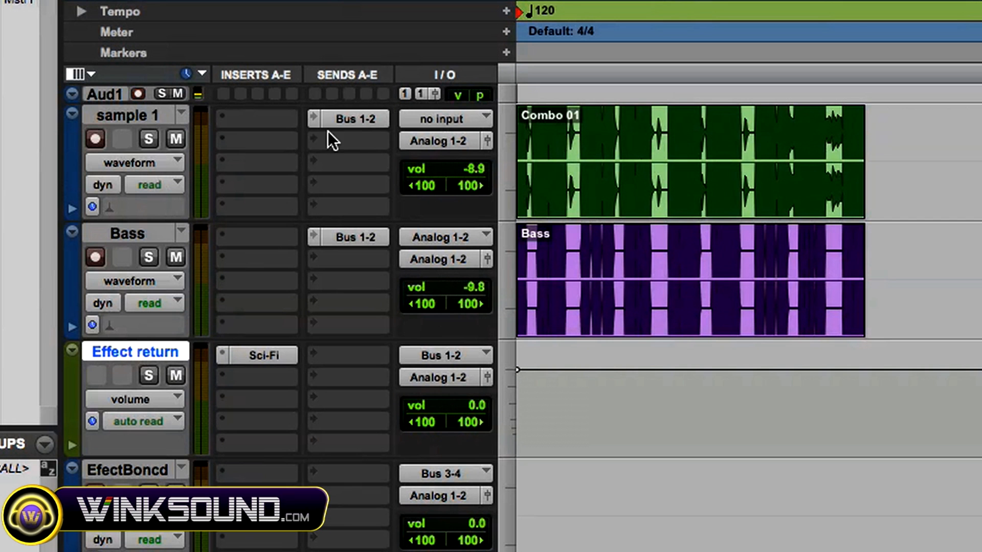
pyautogui.moveTo(197, 363)
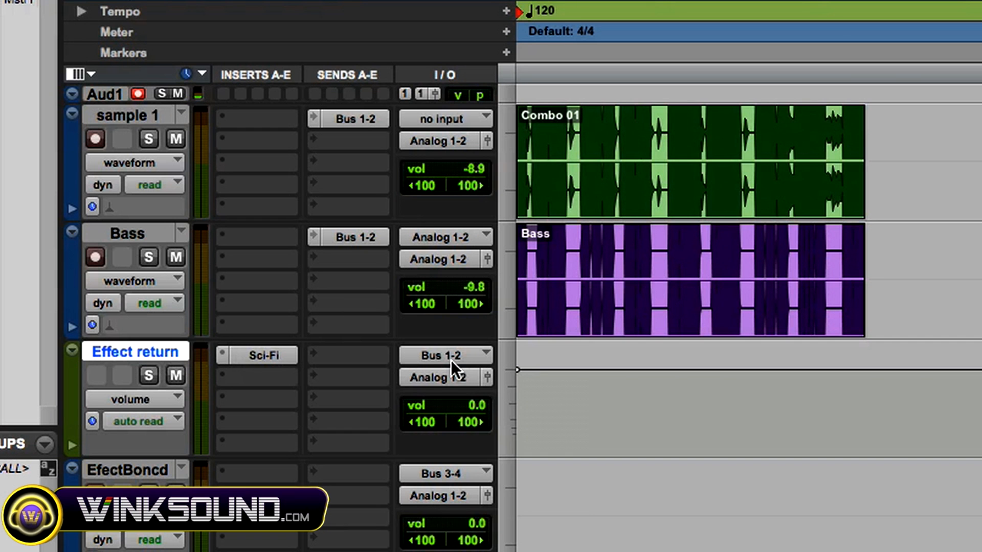
pyautogui.moveTo(448, 365)
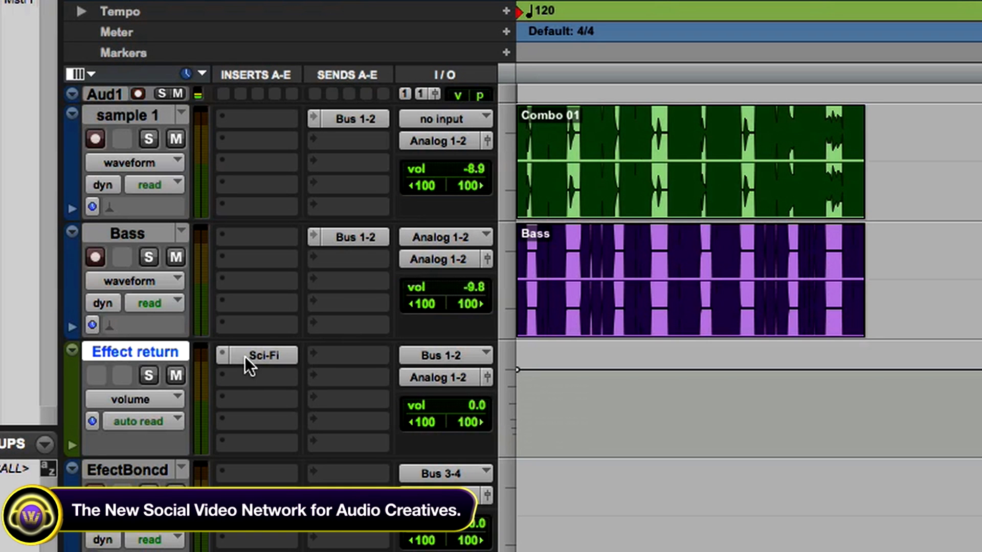
pyautogui.moveTo(250, 361)
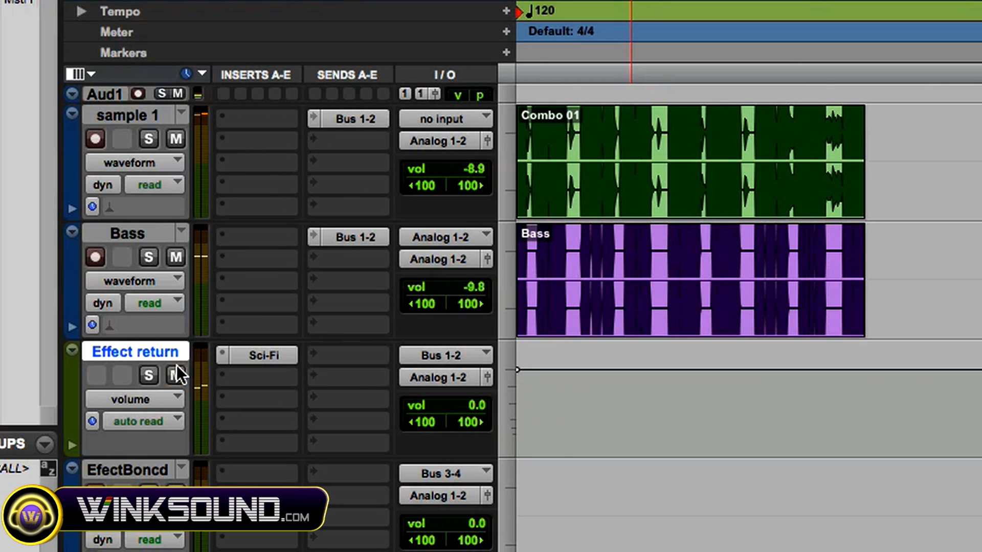
pyautogui.moveTo(164, 184)
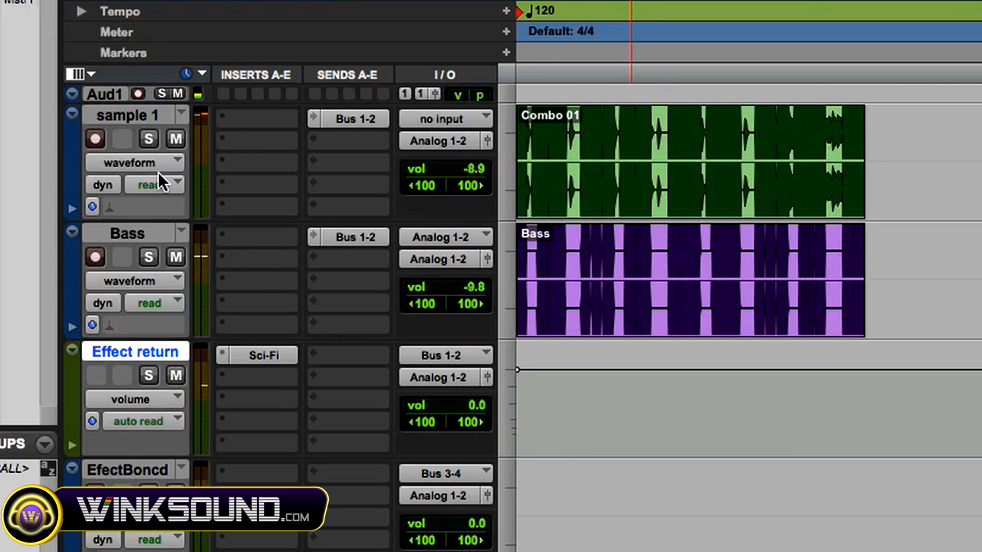
# Switch to the Mix window to see every track's inserts, sends and routing
pyautogui.click(95, 5)
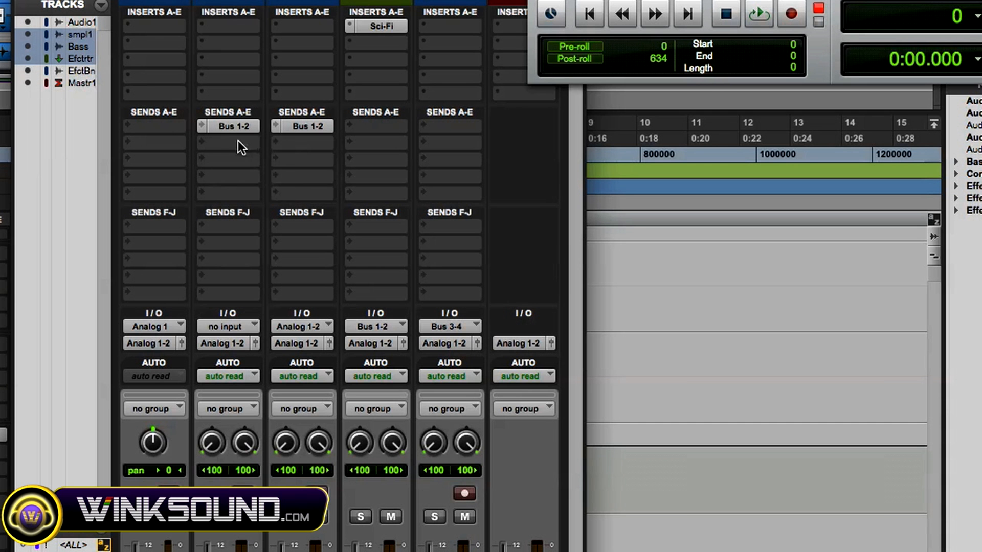
# Add a send to Bus 3-4 (Stereo) on sample 1 and adjust its level in the send output window
pyautogui.click(228, 143)
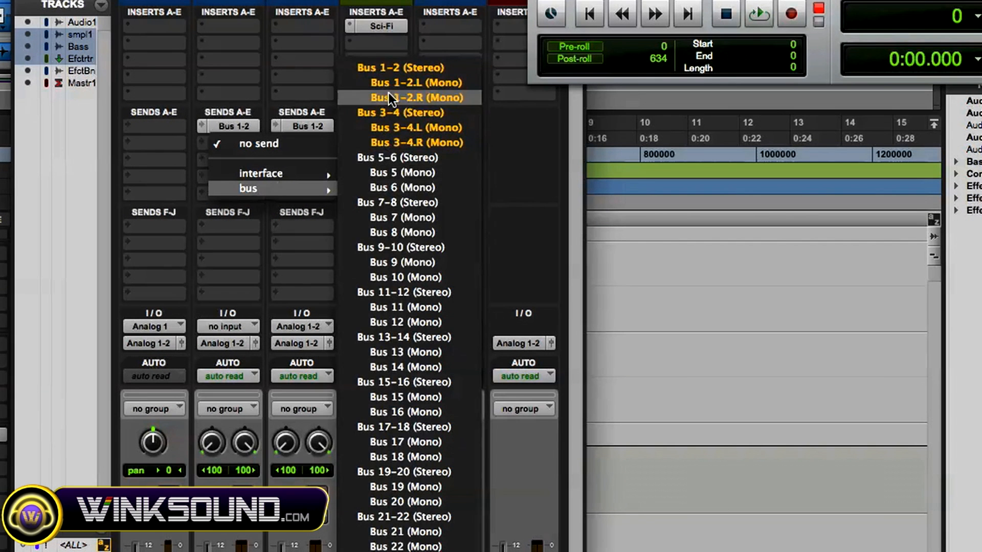
pyautogui.click(394, 112)
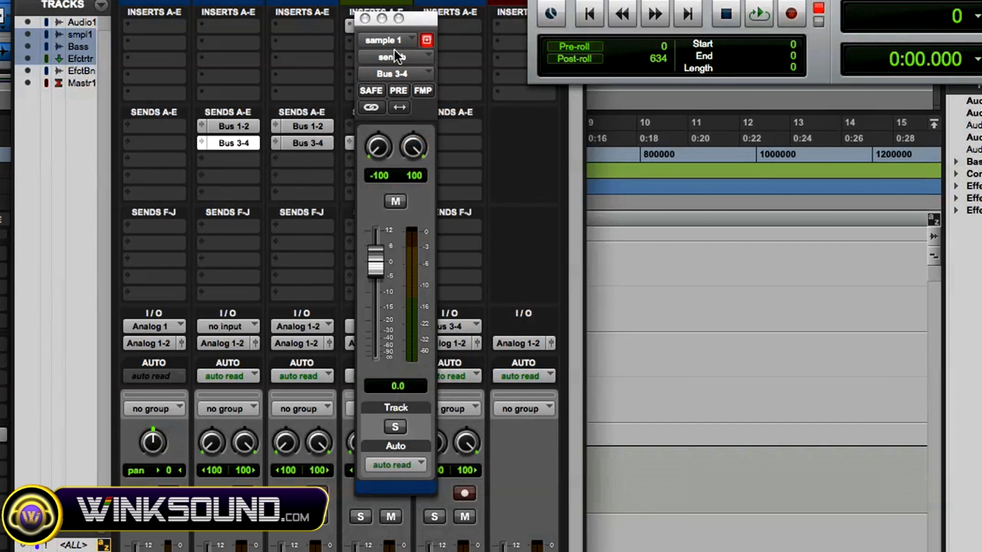
pyautogui.moveTo(381, 260); pyautogui.dragTo(381, 357)
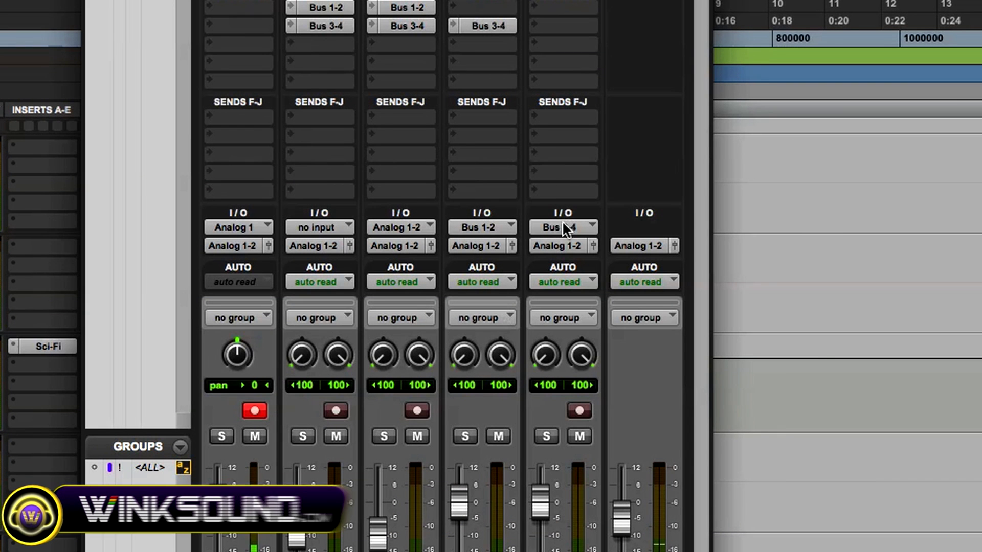
pyautogui.click(562, 227)
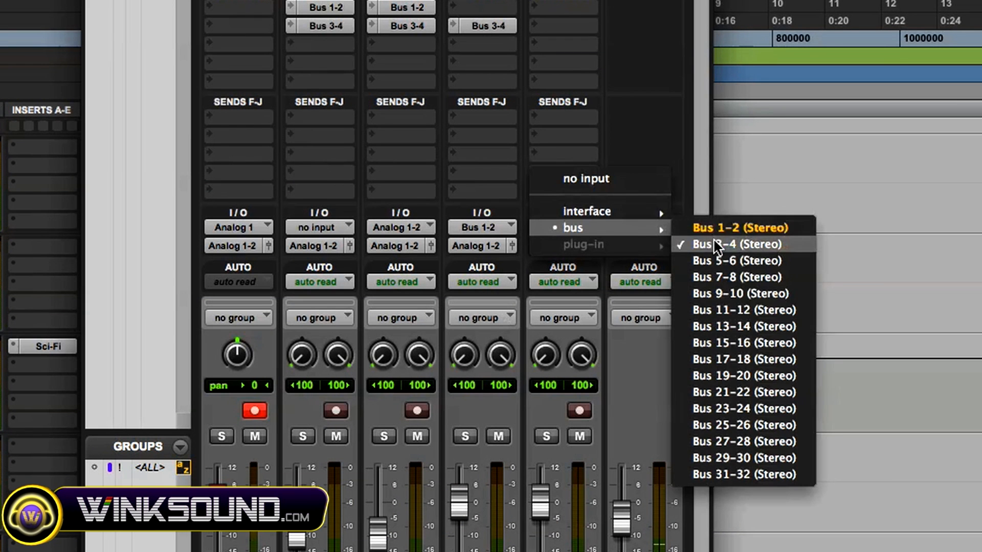
pyautogui.click(735, 244)
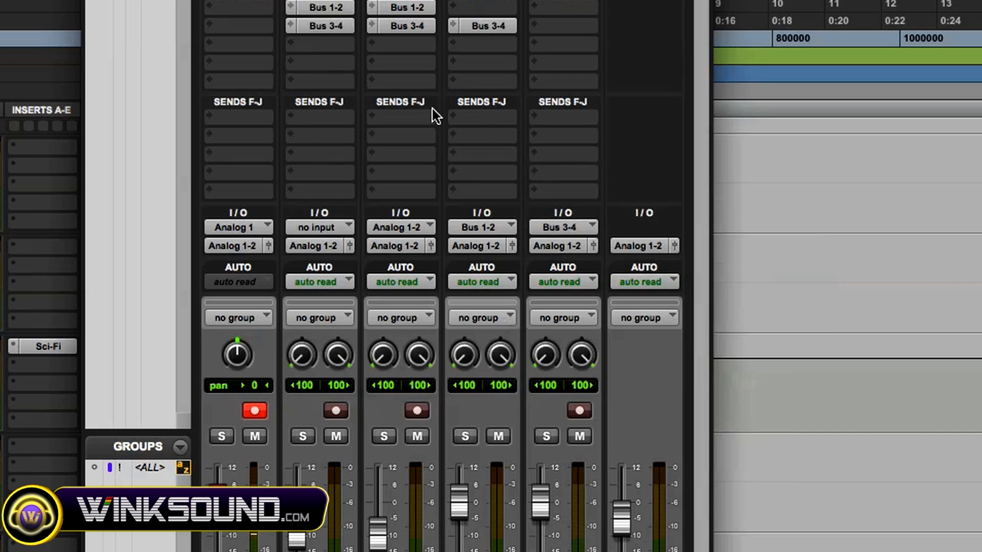
pyautogui.moveTo(417, 249)
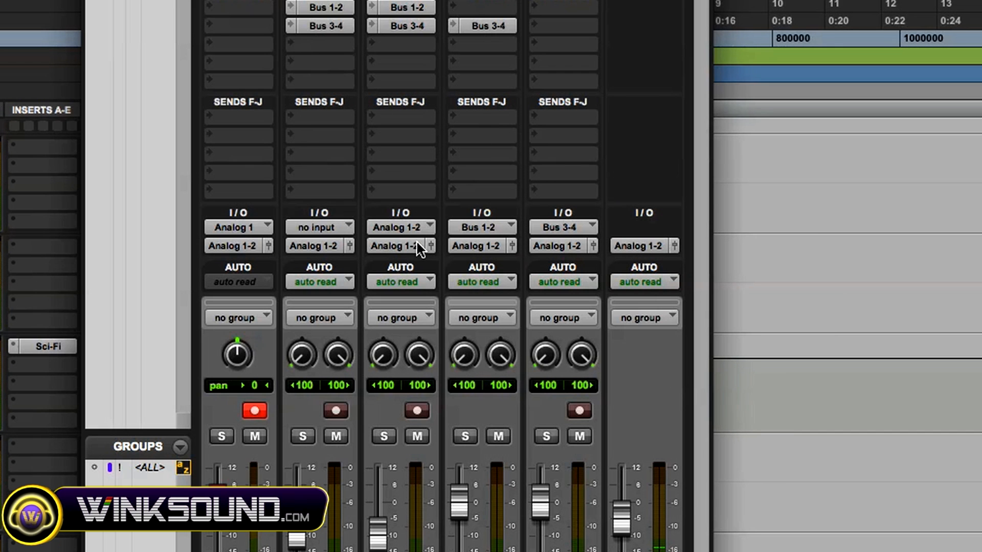
pyautogui.moveTo(543, 352)
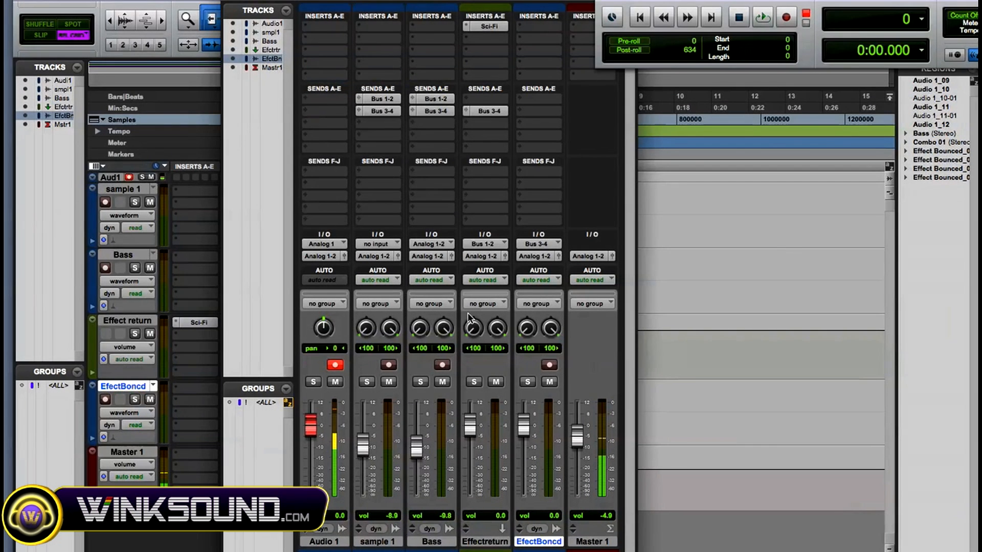
pyautogui.moveTo(473, 328)
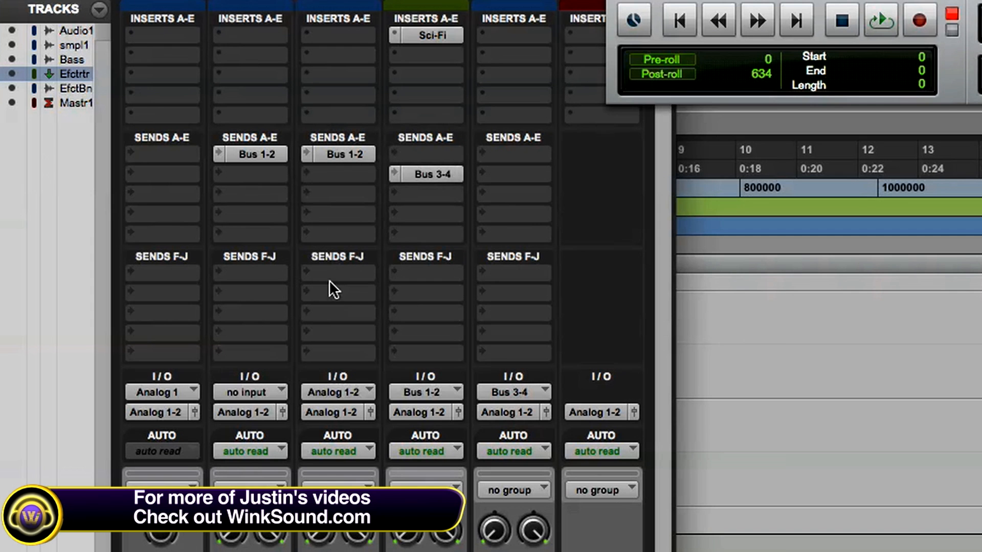
pyautogui.moveTo(447, 331)
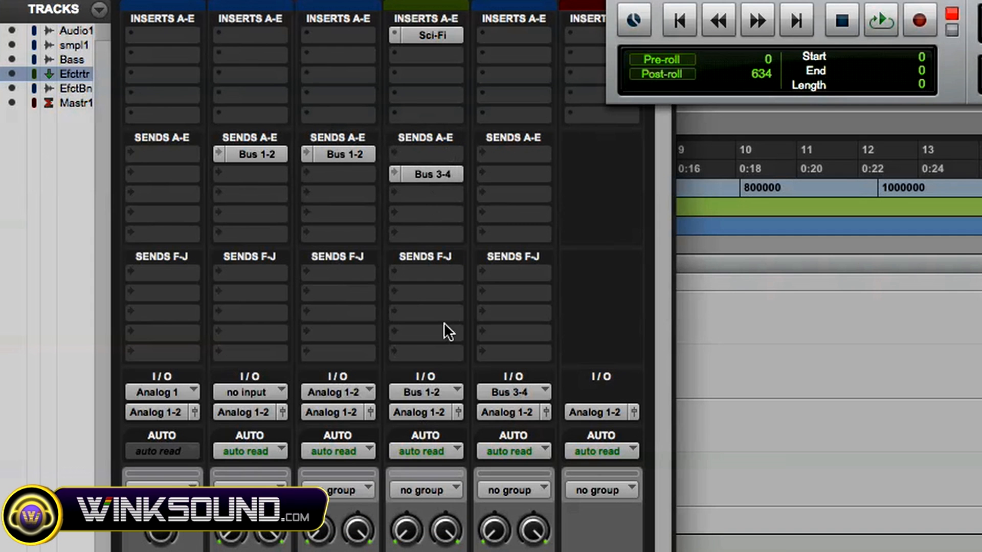
pyautogui.moveTo(430, 218)
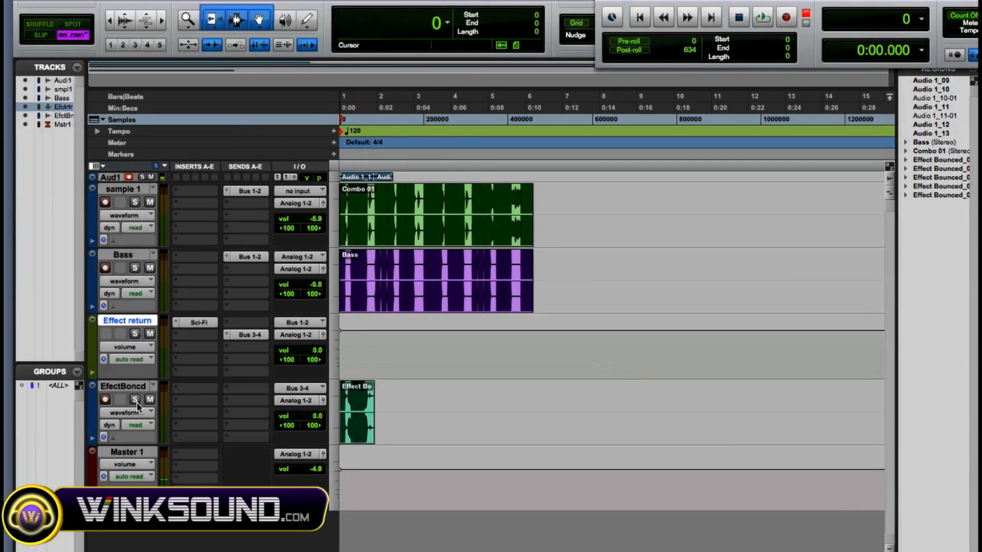
# Solo the EfectBoncd track to hear the bounced effect on its own
pyautogui.click(135, 399)
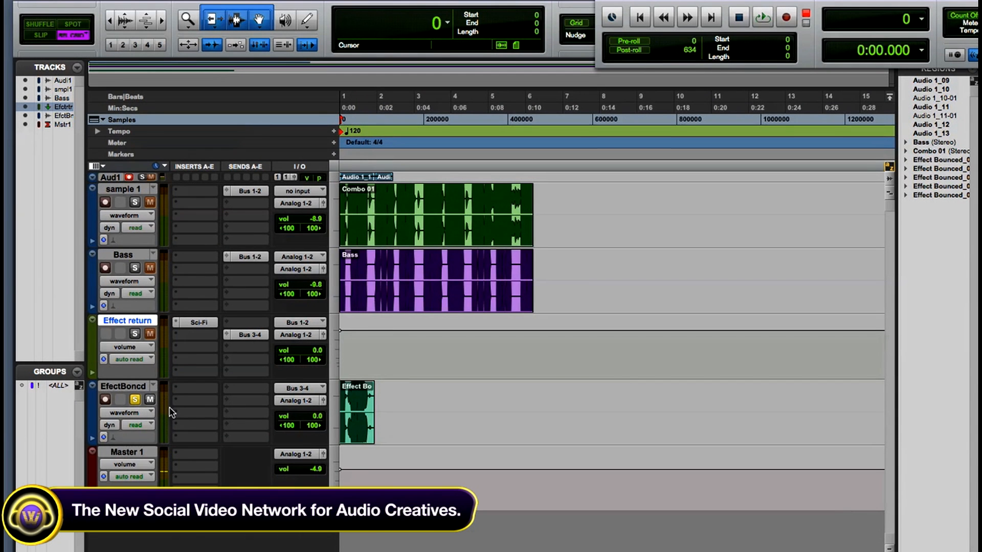
pyautogui.click(761, 16)
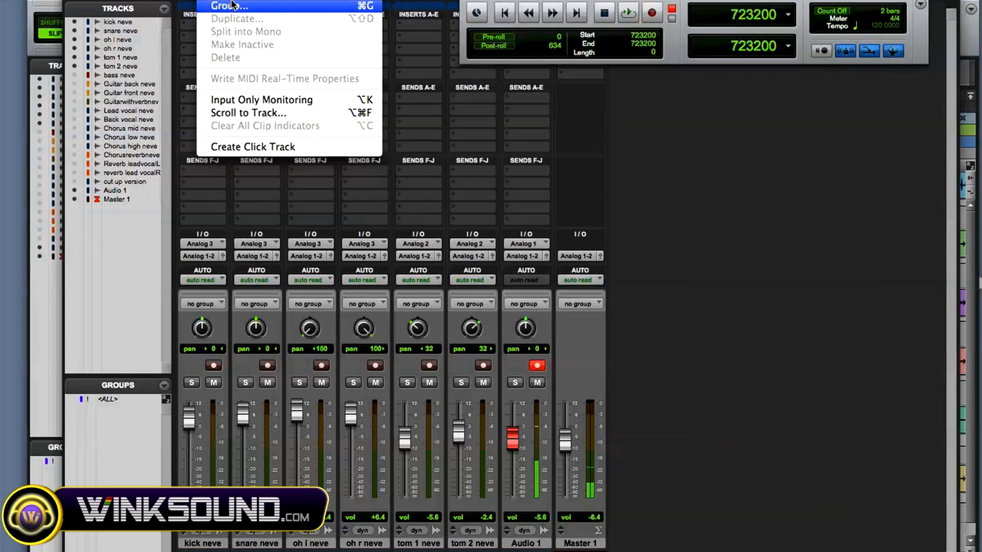
pyautogui.click(229, 5)
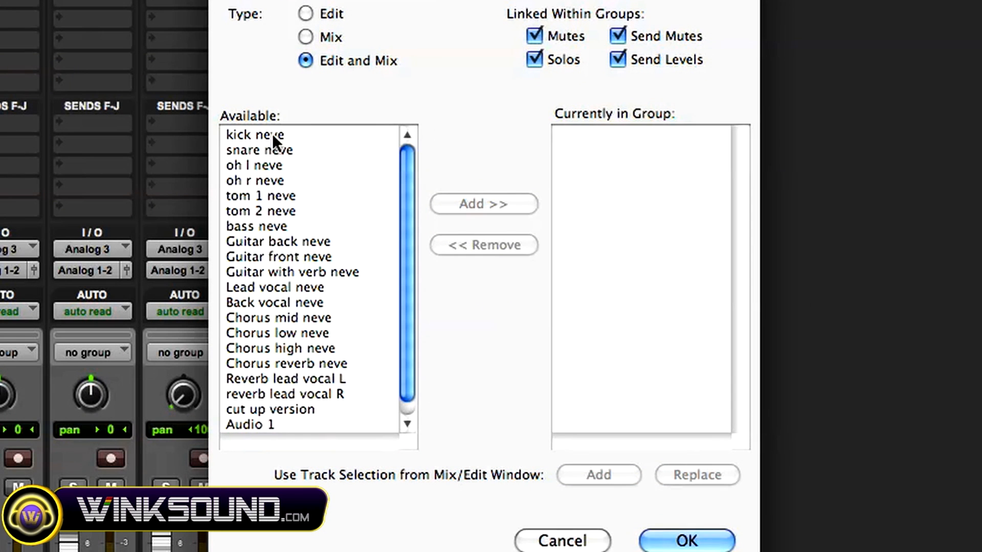
pyautogui.moveTo(571, 536)
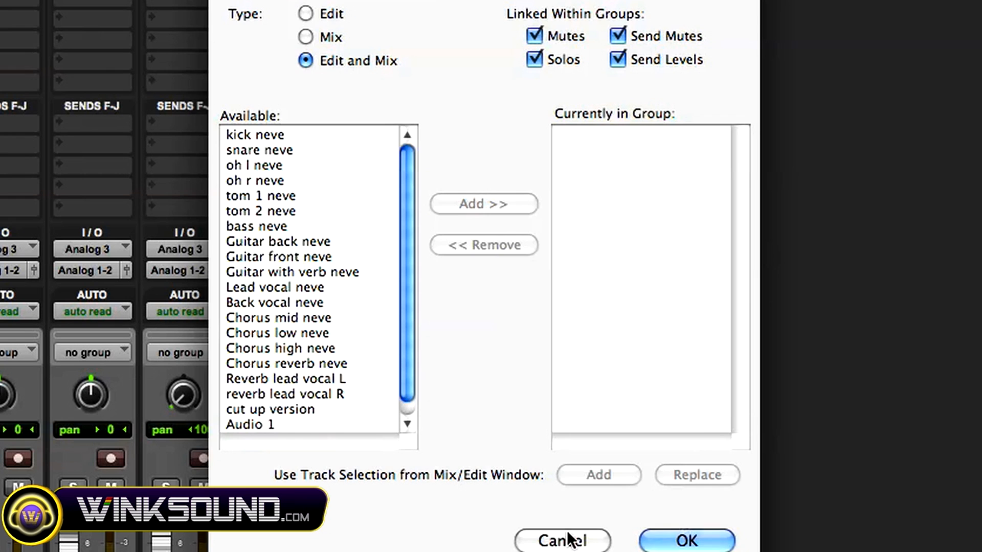
pyautogui.click(563, 540)
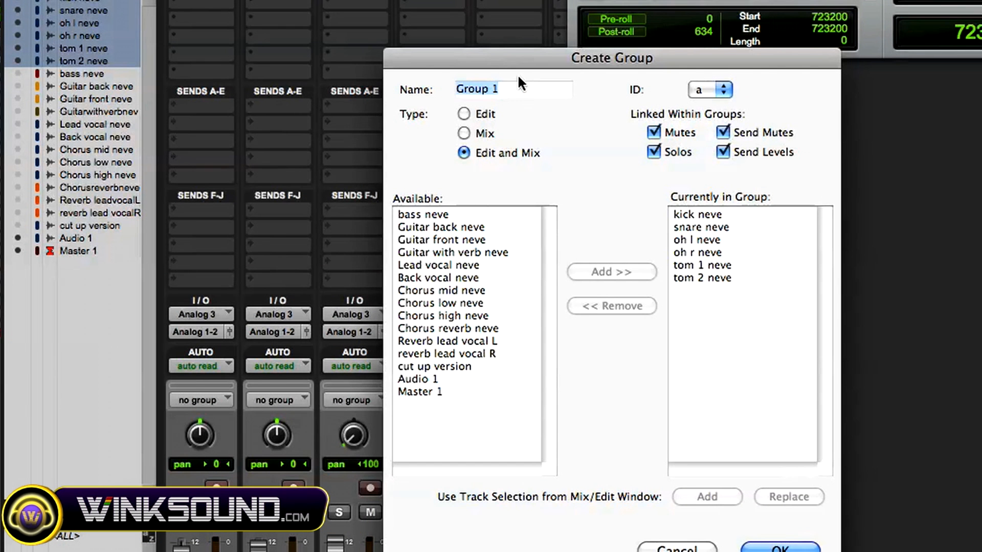
# Name the group 'Drums', give it ID letter d, keep Edit and Mix, and confirm
pyautogui.write('Drum')
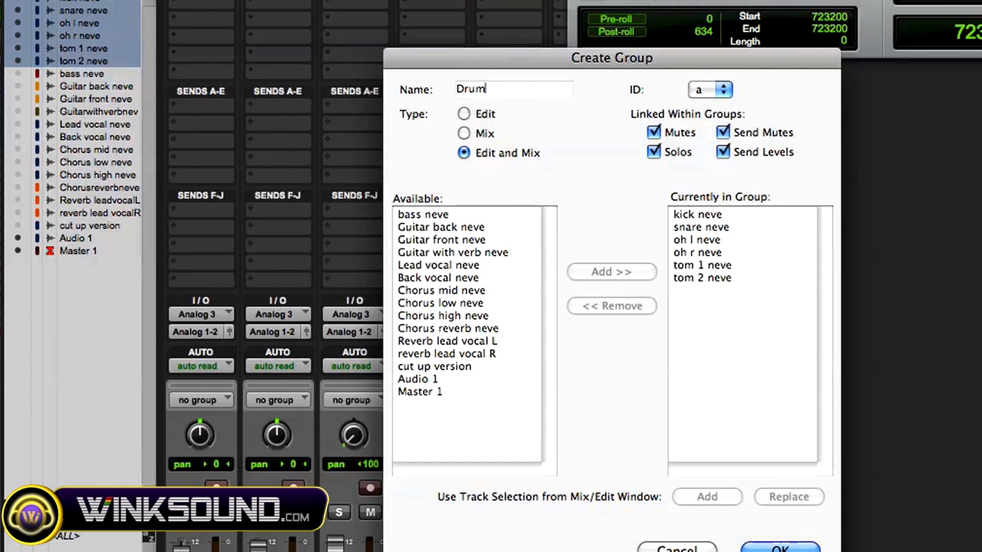
pyautogui.write('s')
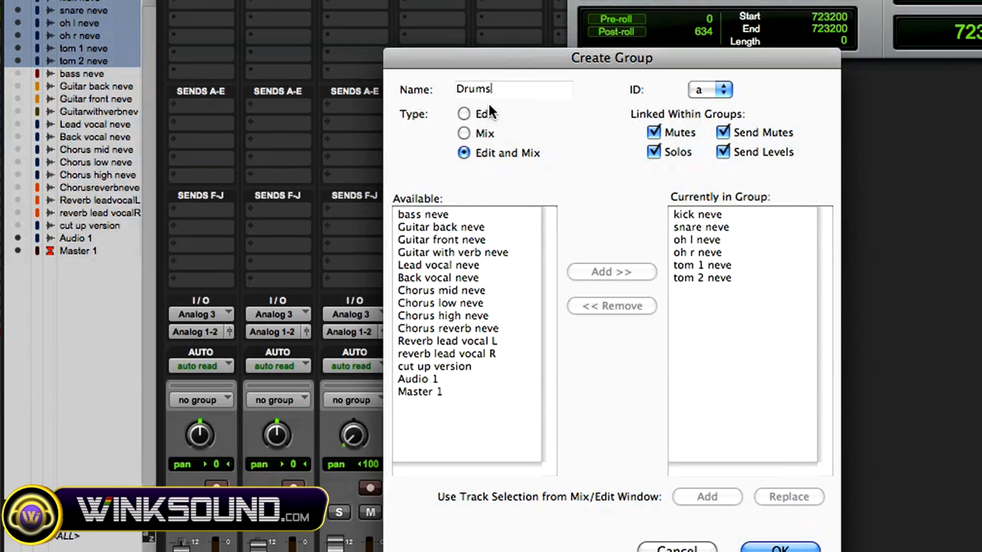
pyautogui.moveTo(439, 180)
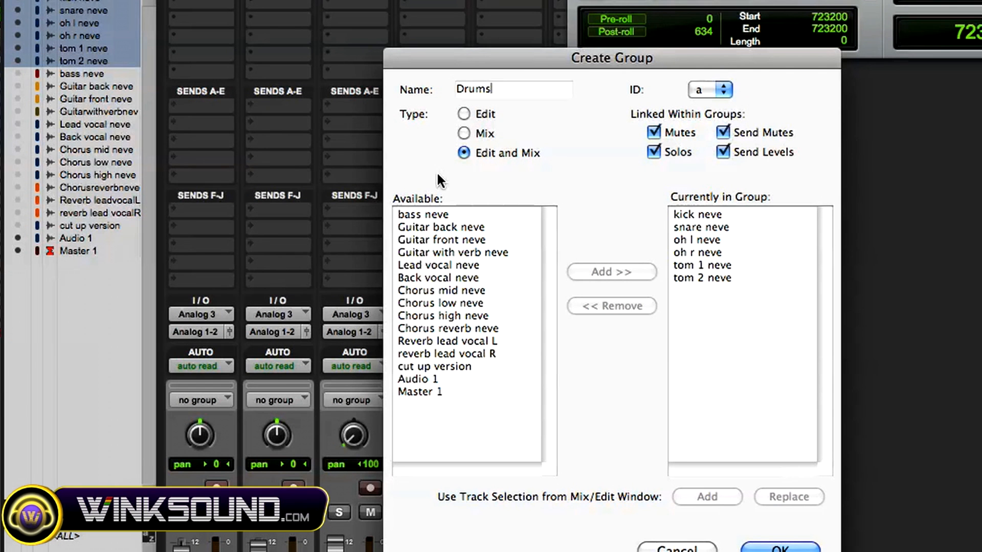
pyautogui.moveTo(542, 147)
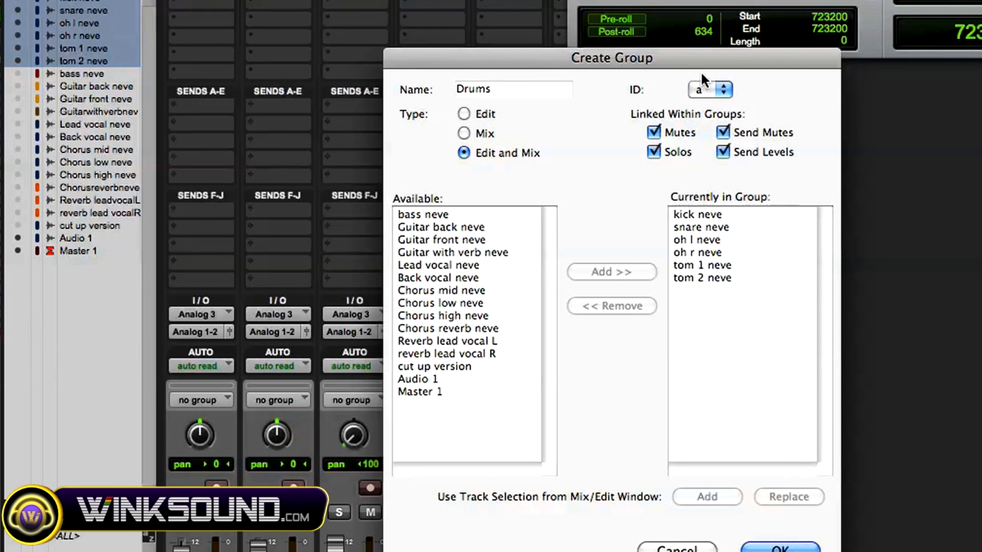
pyautogui.click(710, 90)
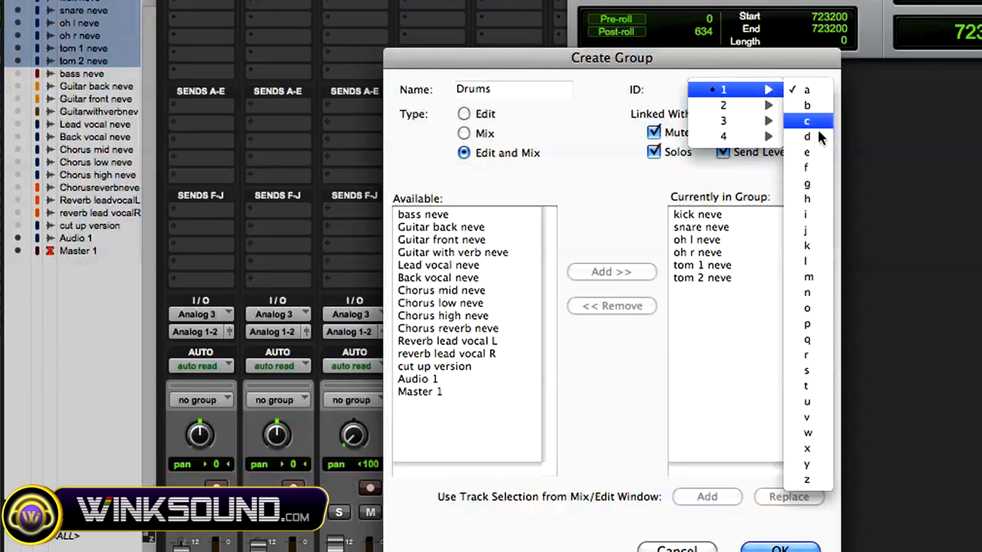
pyautogui.click(805, 137)
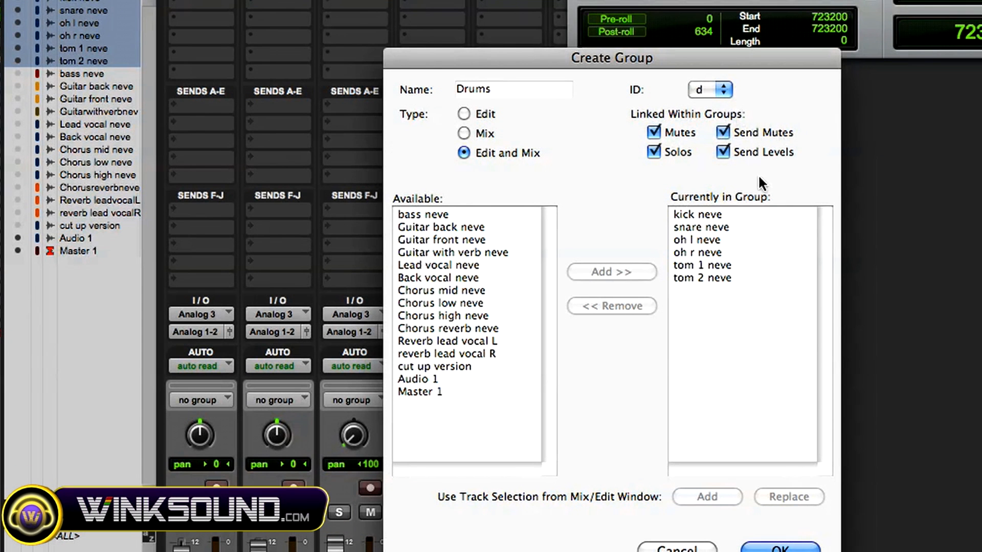
pyautogui.moveTo(802, 550)
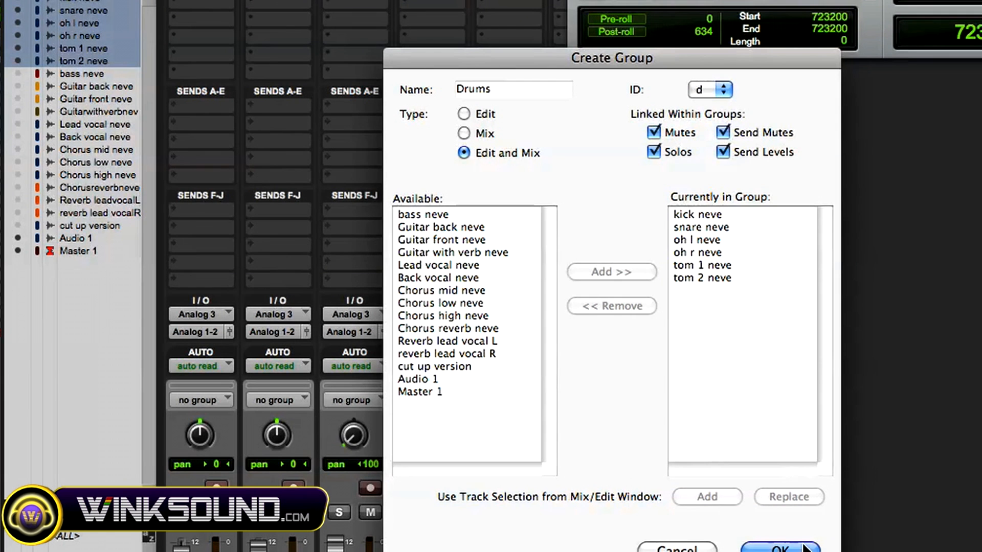
pyautogui.click(784, 550)
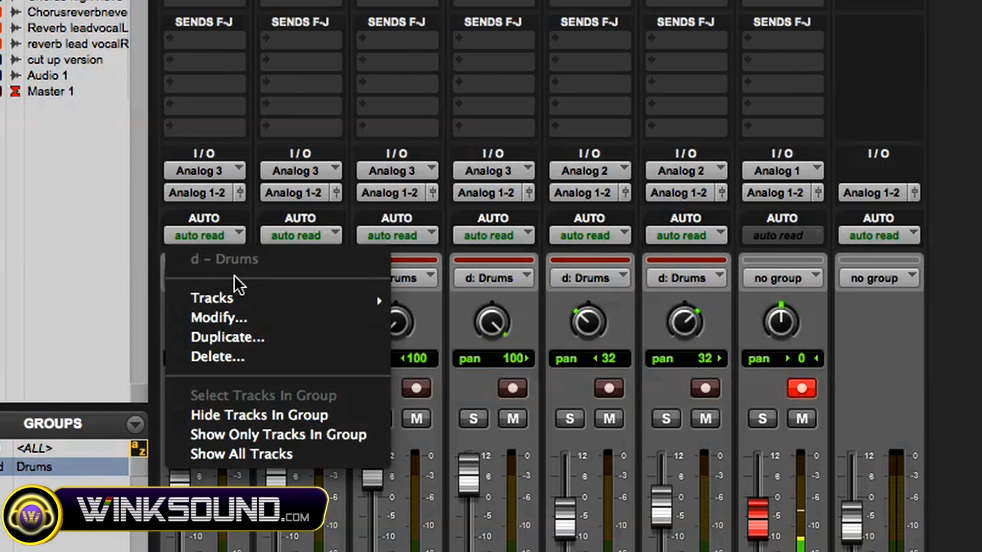
pyautogui.moveTo(258, 304)
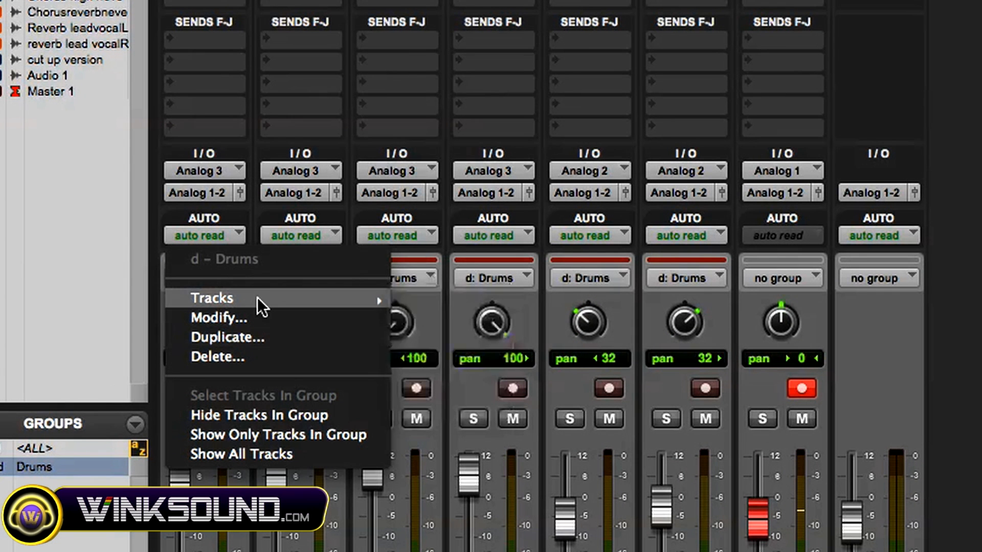
pyautogui.moveTo(259, 305)
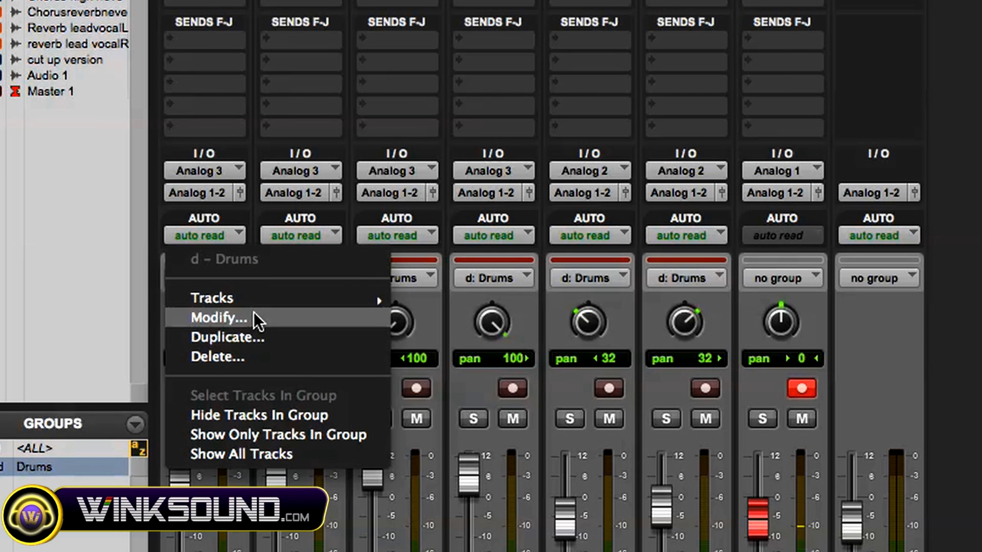
pyautogui.click(219, 317)
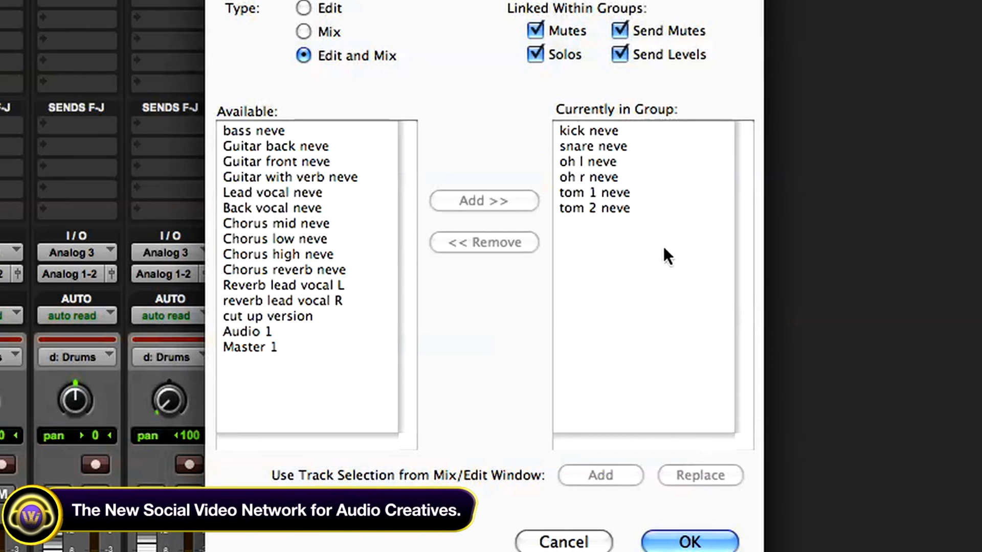
pyautogui.moveTo(585, 26)
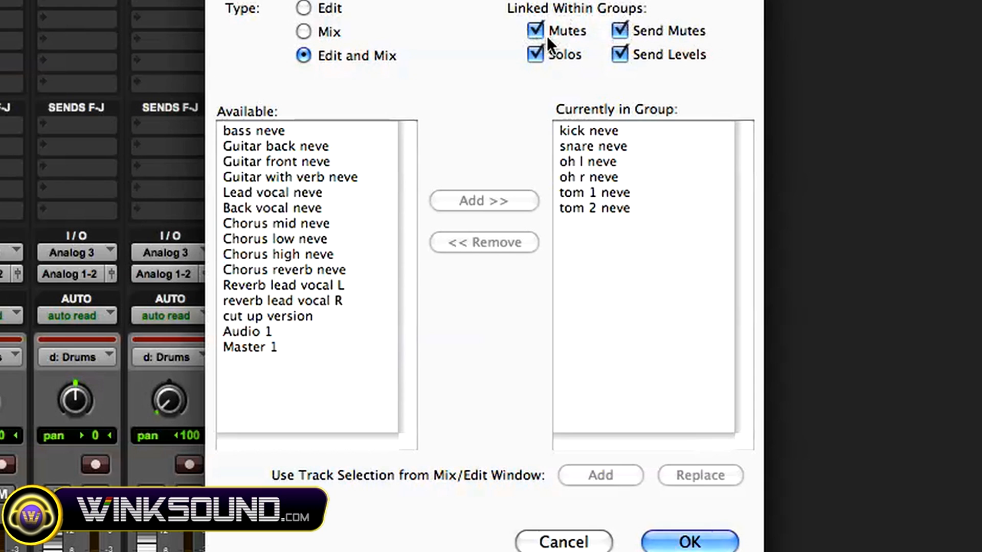
pyautogui.moveTo(687, 509)
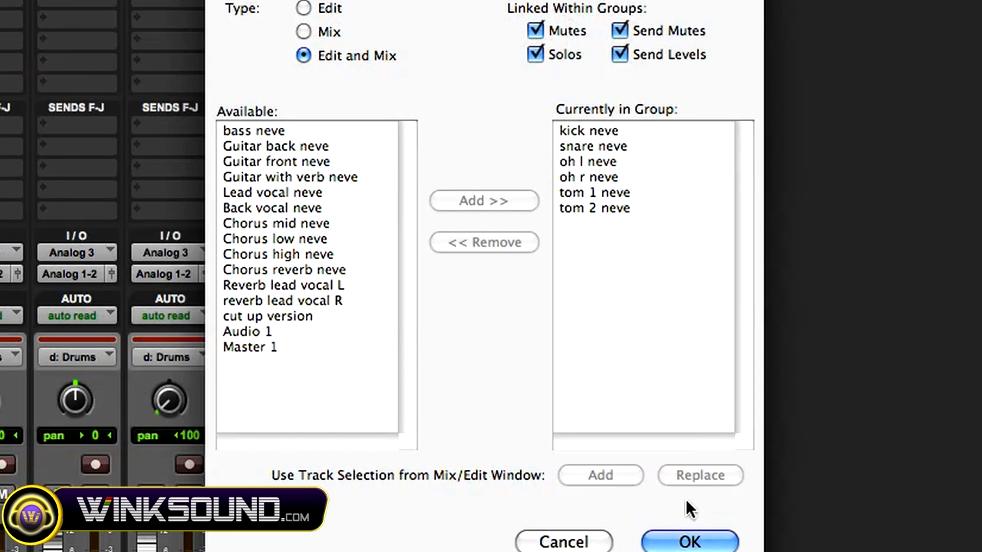
pyautogui.click(692, 541)
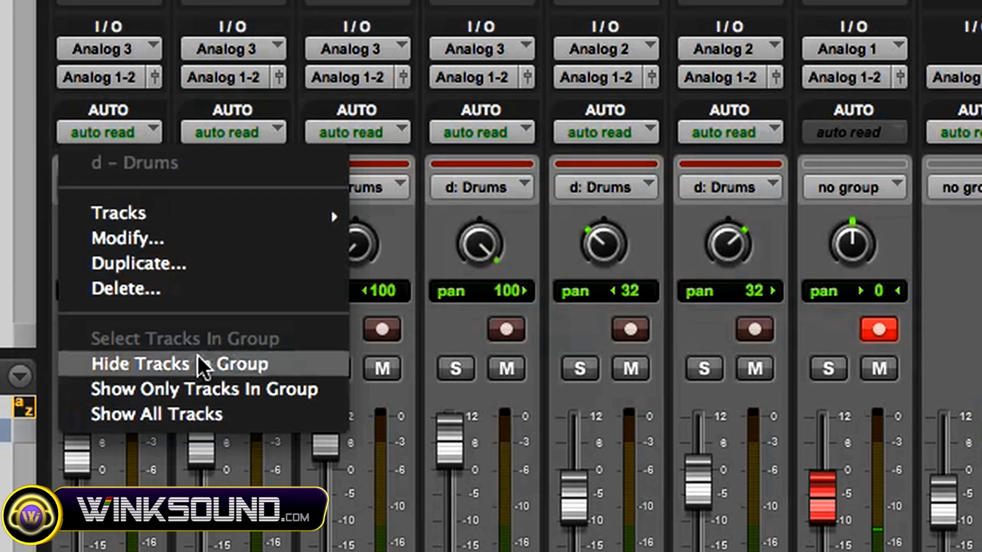
pyautogui.moveTo(34, 235)
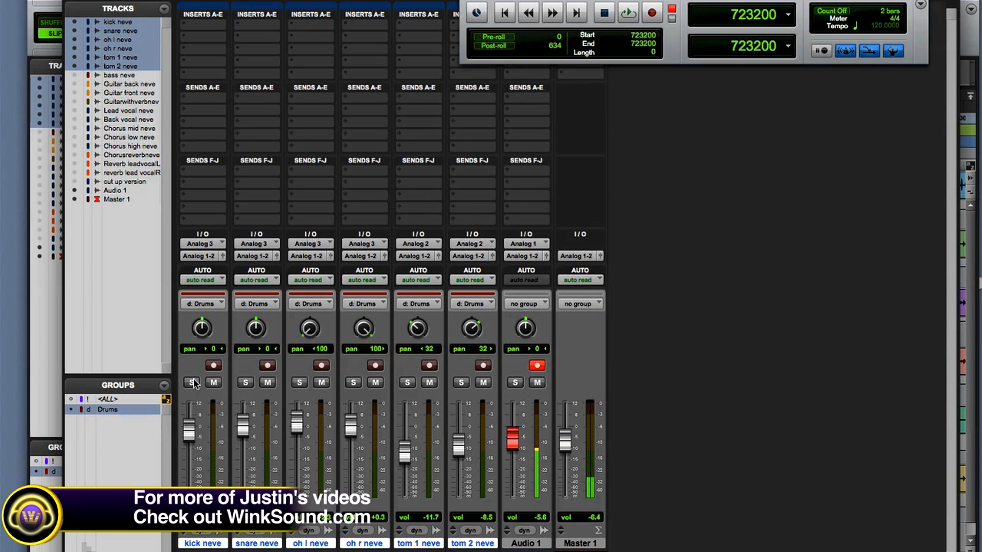
# Set the Drums group tracks to touch automation via the kick selector and ride the kick fader during playback
pyautogui.click(212, 382)
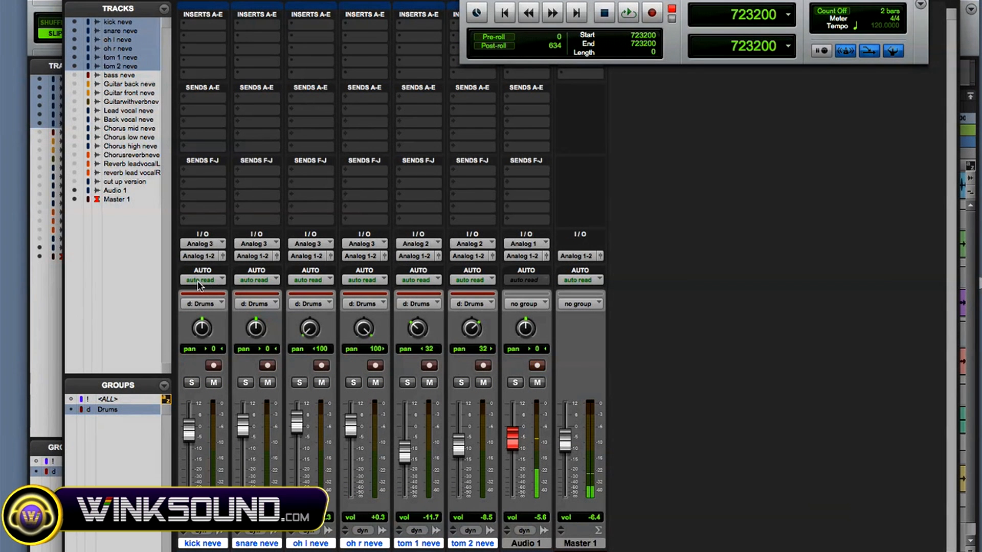
pyautogui.moveTo(202, 280)
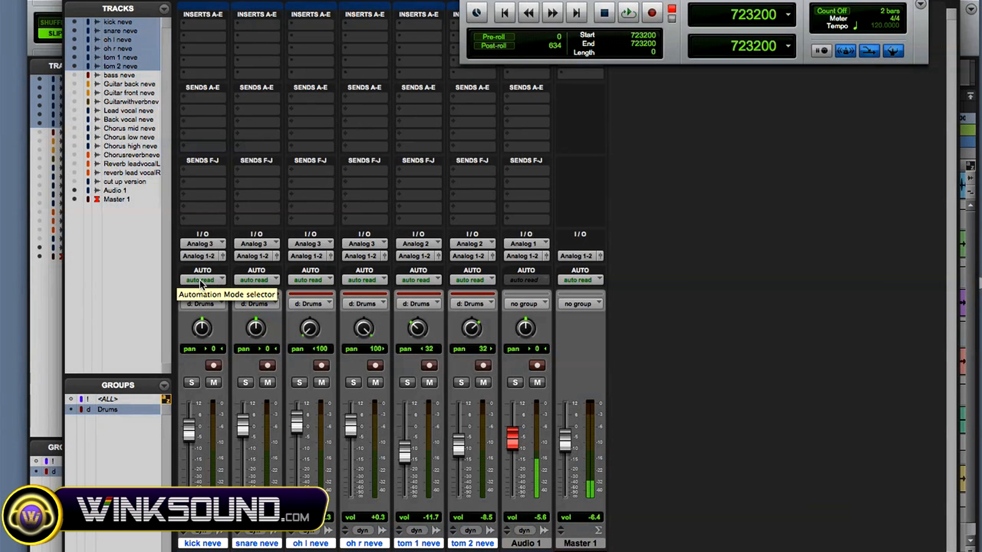
pyautogui.click(203, 279)
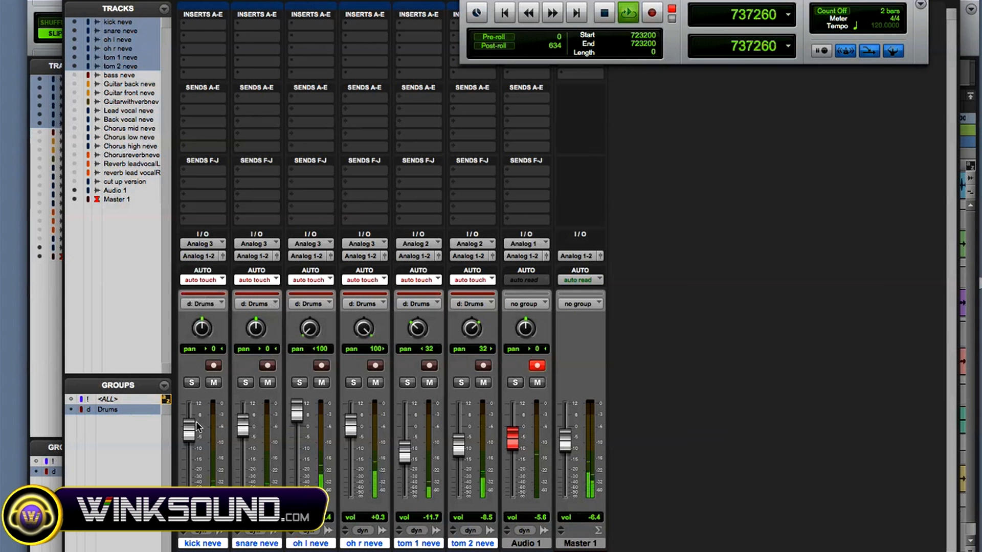
pyautogui.moveTo(190, 428); pyautogui.dragTo(191, 460)
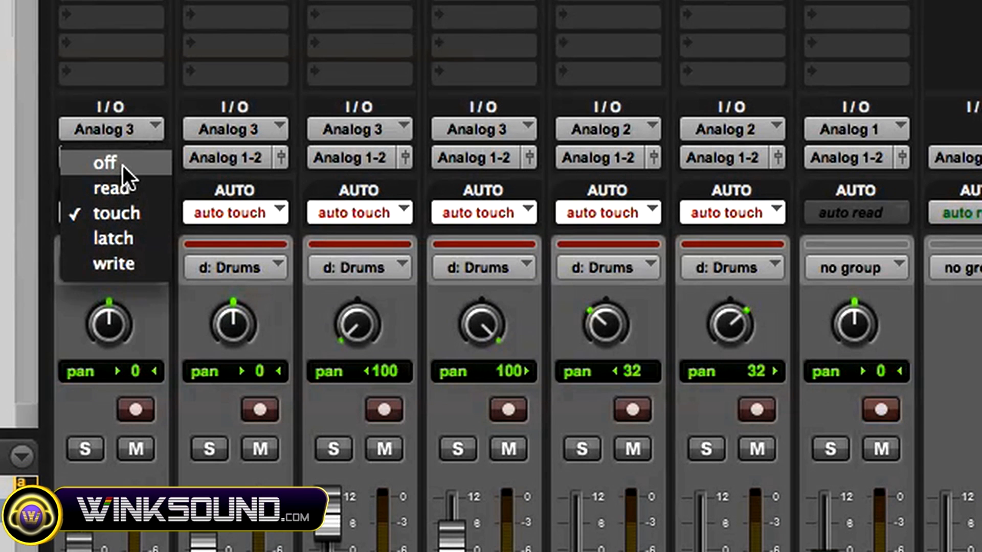
# Set automation to off for all six Drums group tracks
pyautogui.click(102, 162)
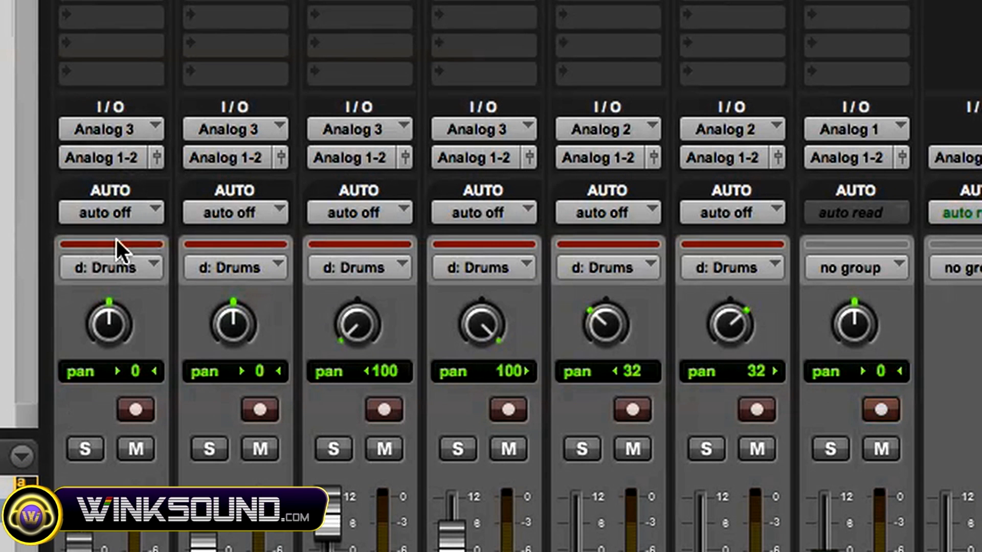
pyautogui.moveTo(120, 258)
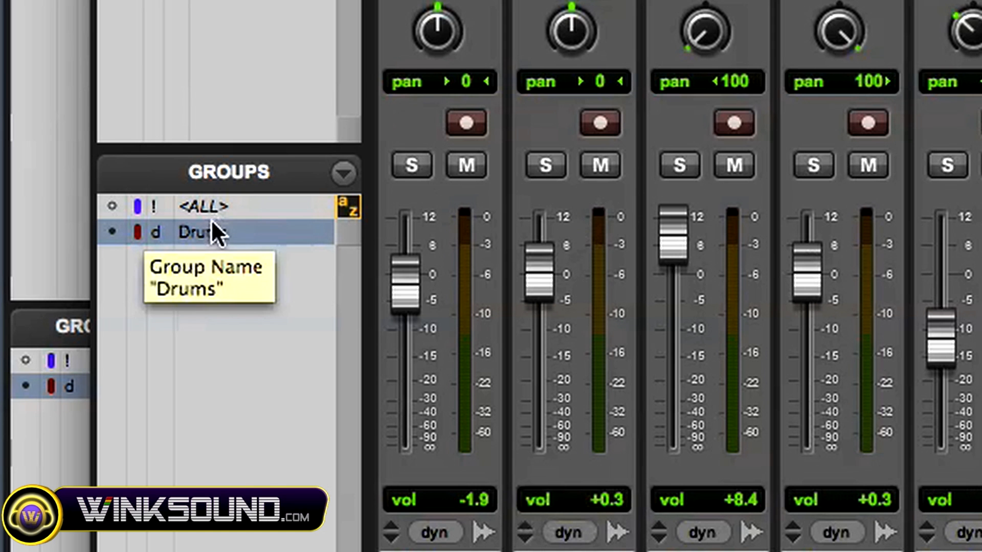
pyautogui.moveTo(253, 288)
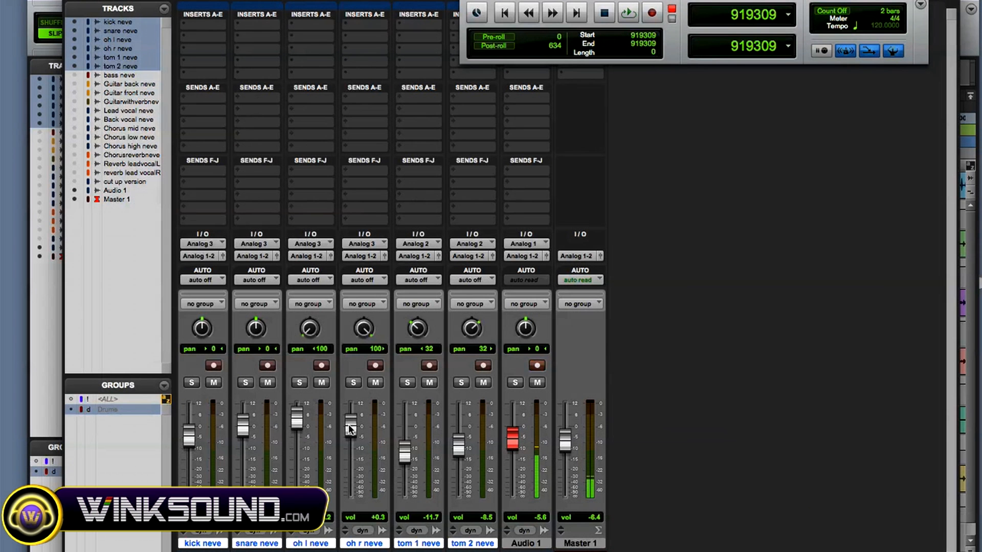
# Lower the oh r neve fader independently while ungrouped, then reactivate the Drums group
pyautogui.moveTo(350, 428); pyautogui.dragTo(351, 439)
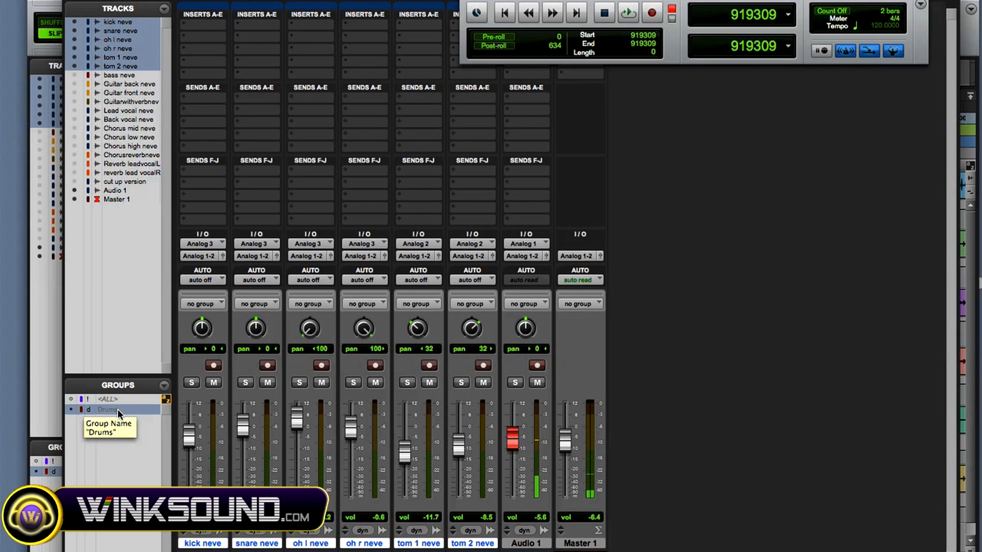
pyautogui.click(107, 409)
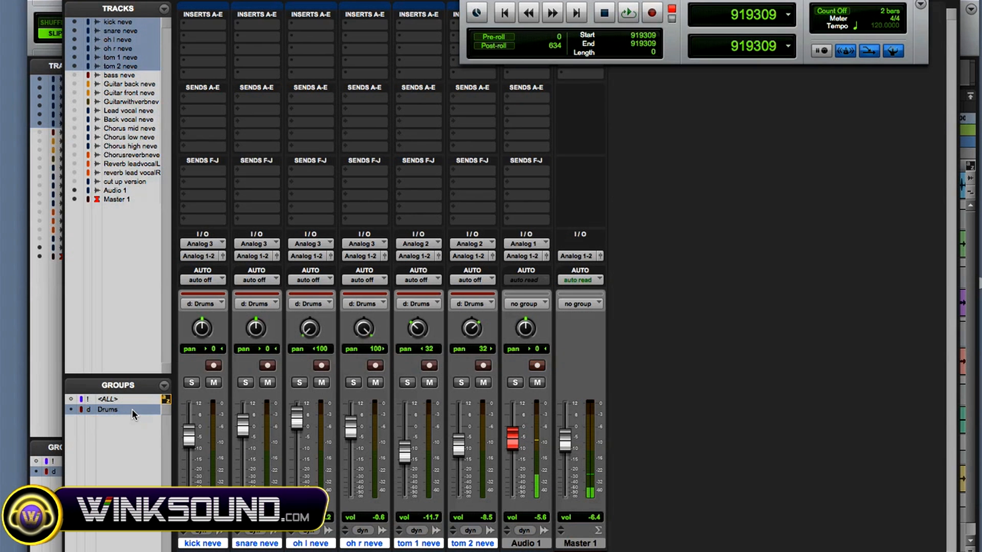